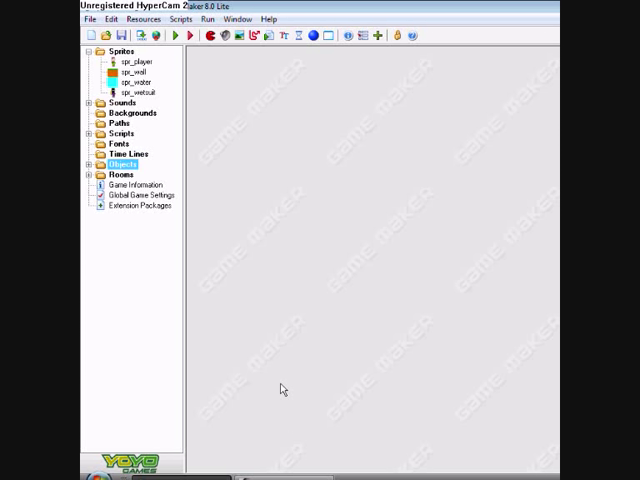
mouse_move(232, 180)
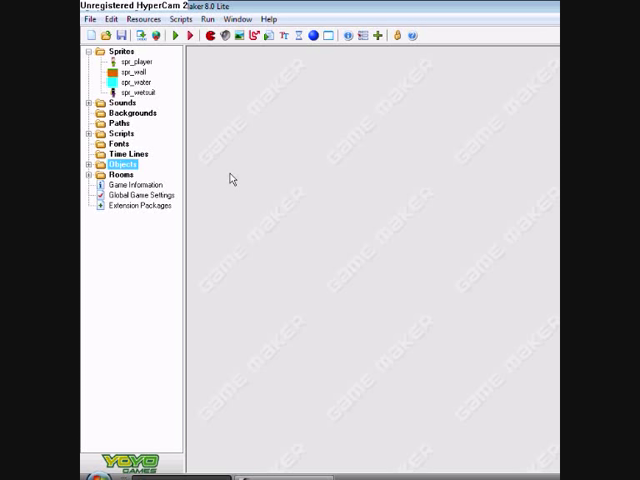
mouse_move(452, 18)
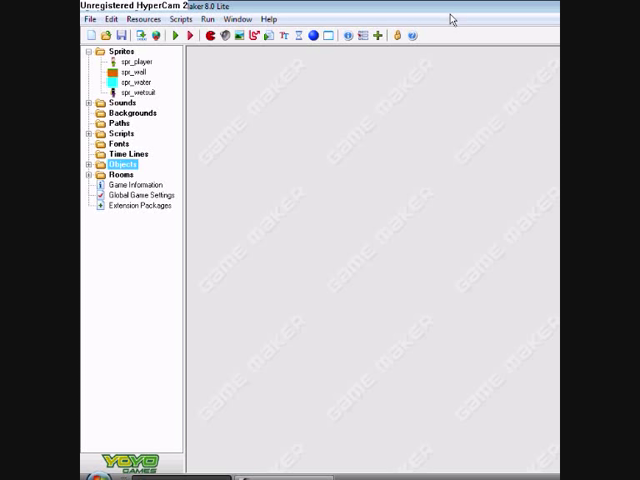
mouse_move(436, 28)
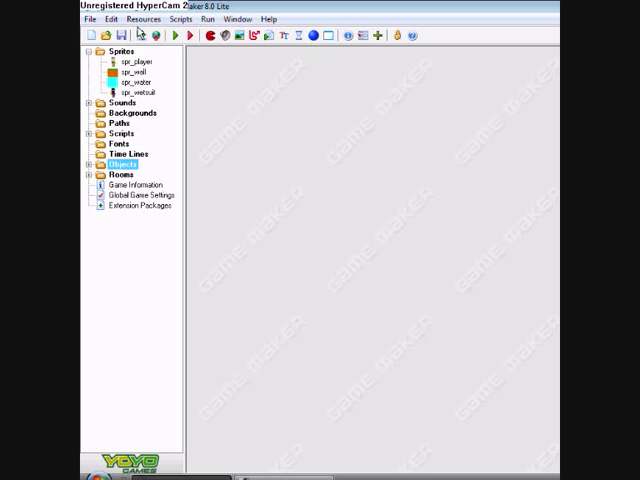
- Review the existing room0, close it, and create a new empty room
click(136, 60)
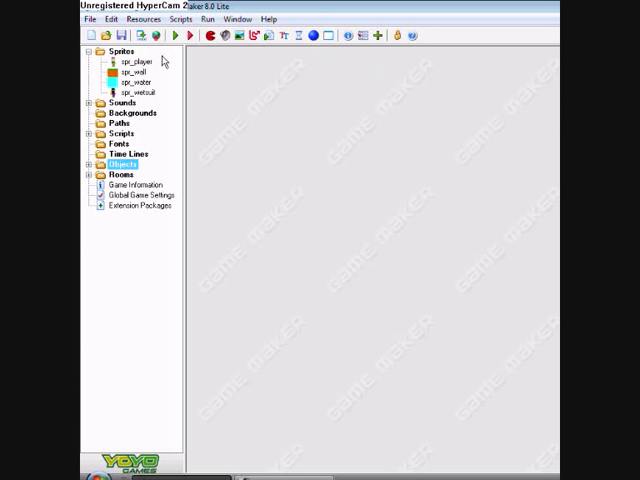
mouse_move(174, 36)
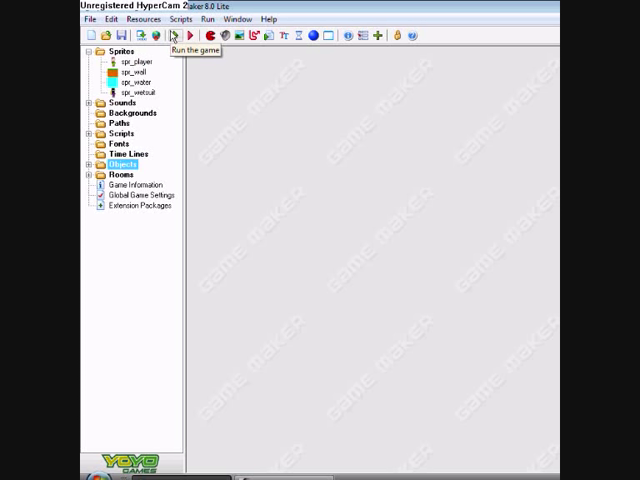
mouse_move(92, 180)
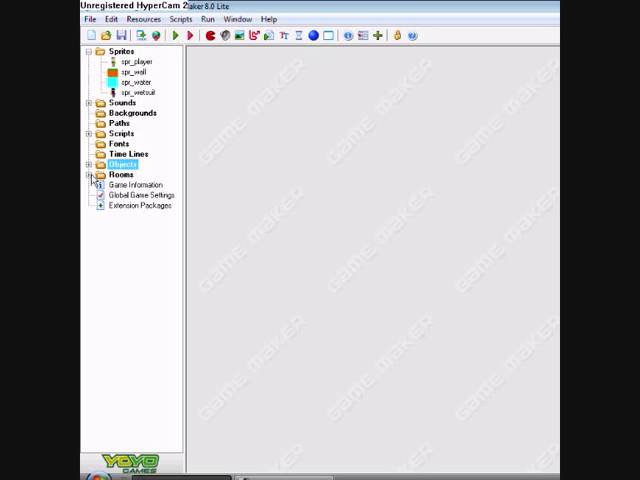
double_click(118, 180)
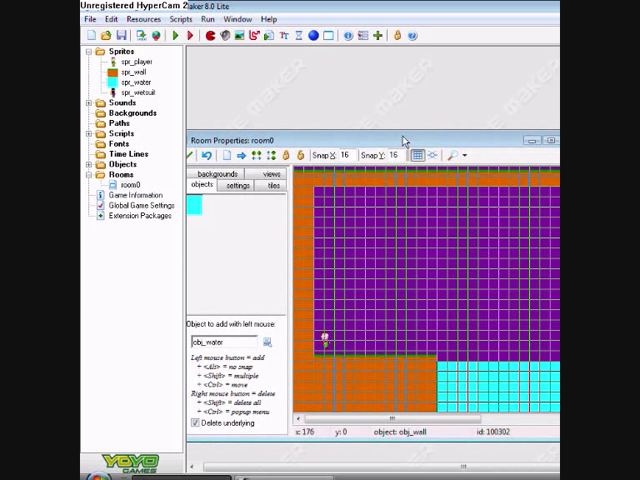
click(552, 140)
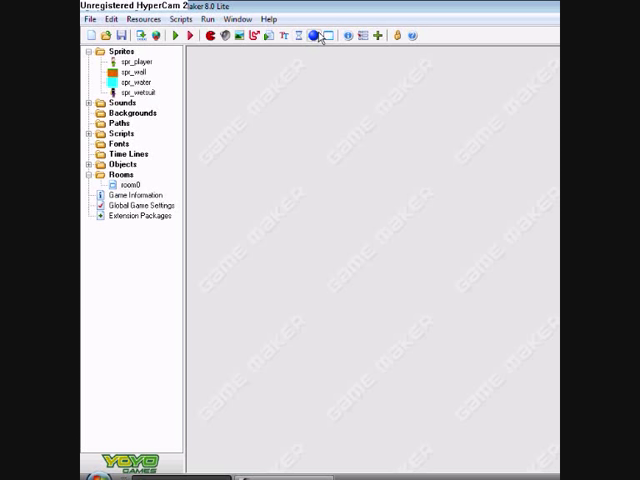
double_click(132, 196)
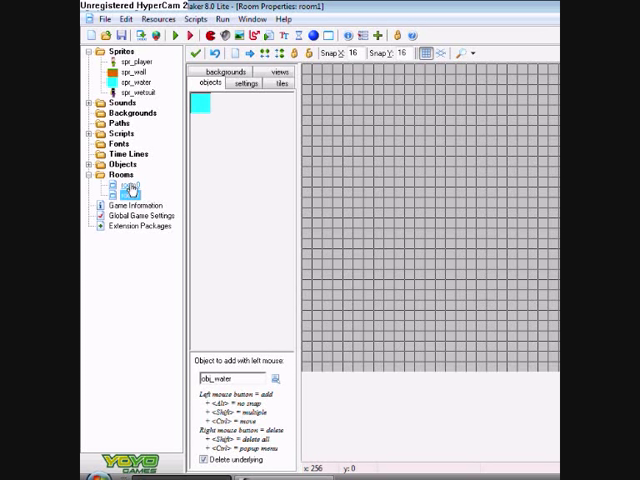
click(136, 188)
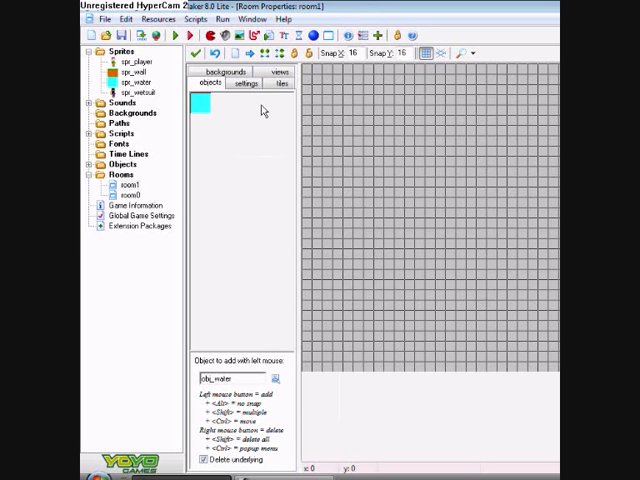
- Rename the new room to 'Start Menu' in its settings
click(244, 84)
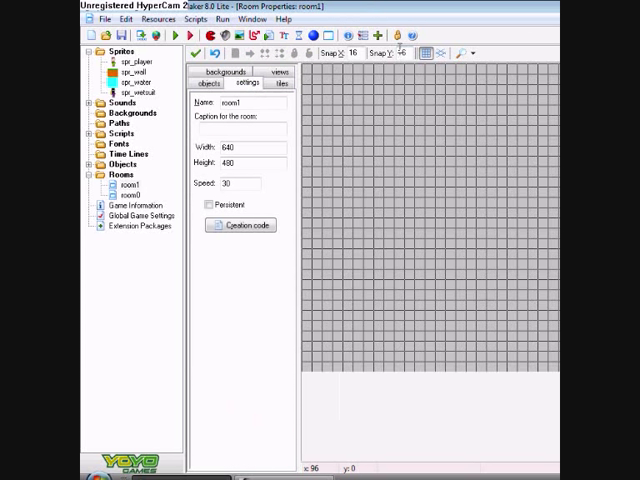
click(124, 194)
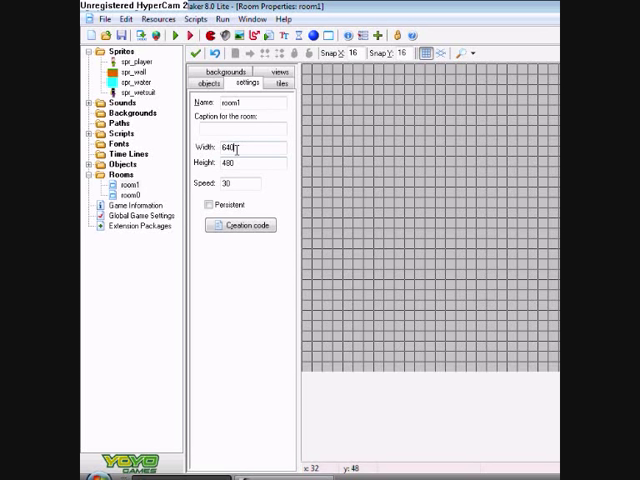
triple_click(248, 148)
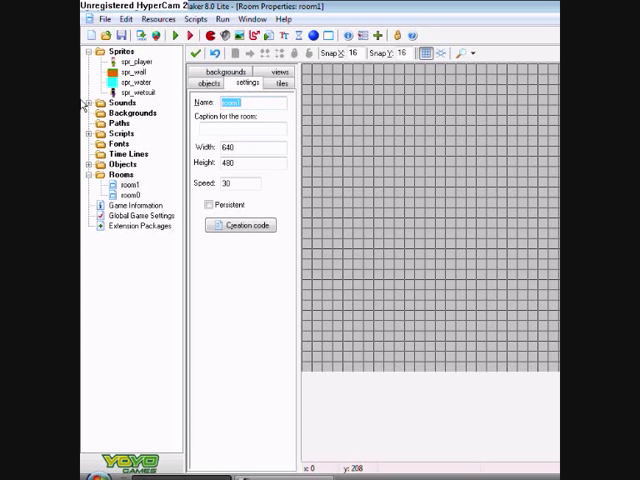
text(Start)
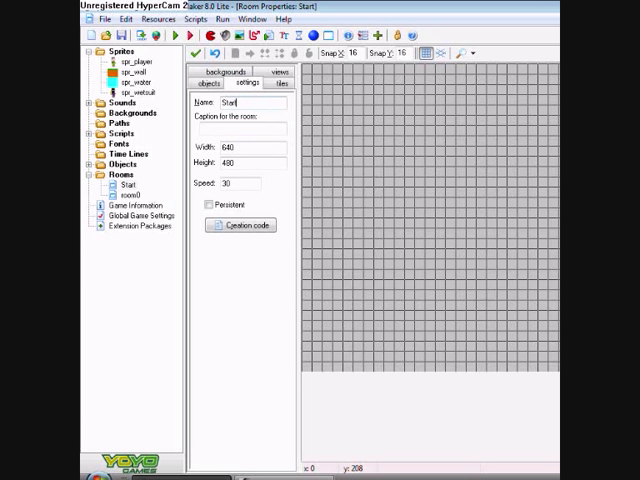
text(M)
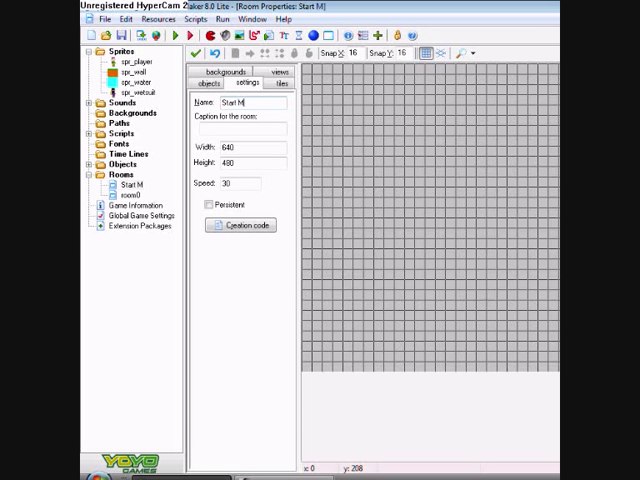
text(enu)
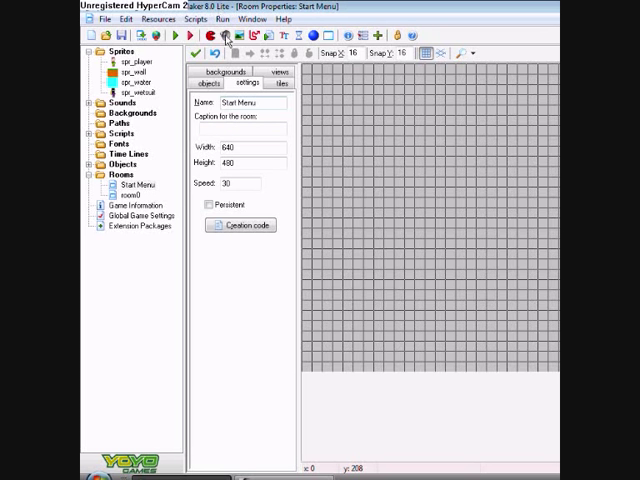
- Set the Start Menu room's background colour to green
click(224, 72)
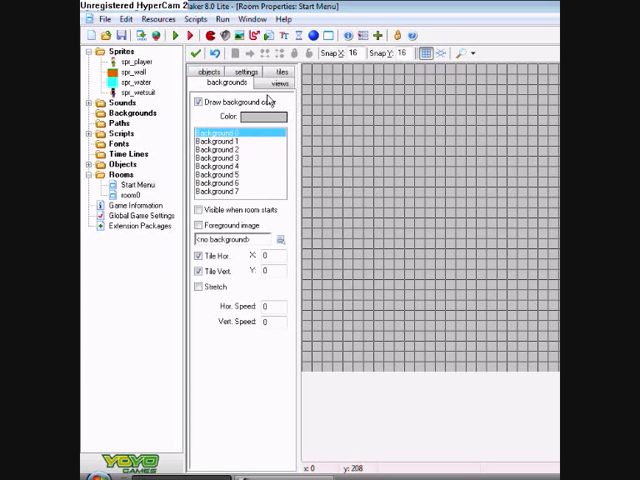
click(258, 116)
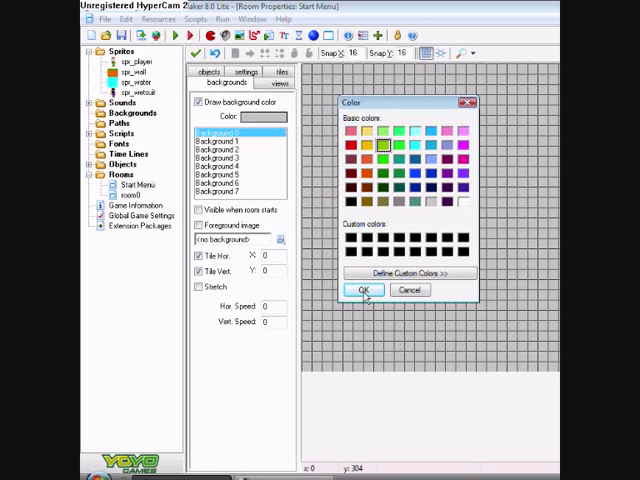
click(362, 290)
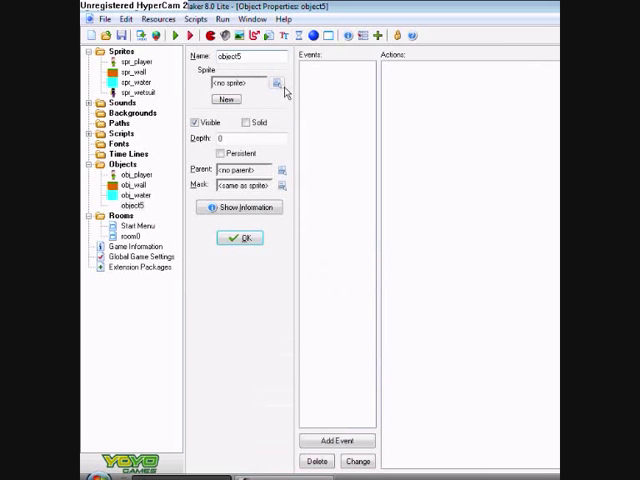
mouse_move(262, 88)
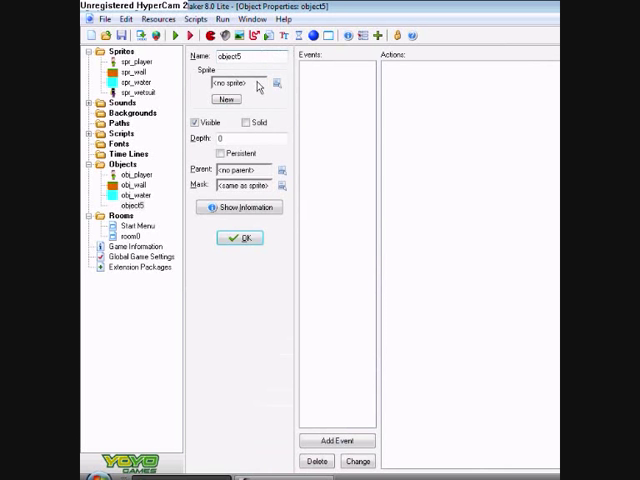
- Rename the new object to 'play button' and begin adding an event to it
click(276, 84)
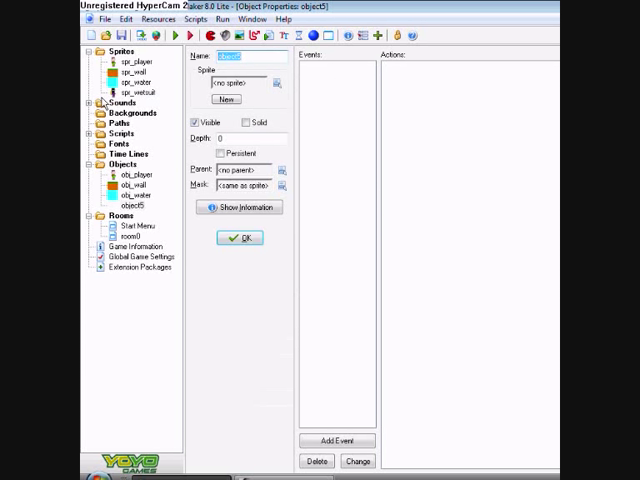
text(play)
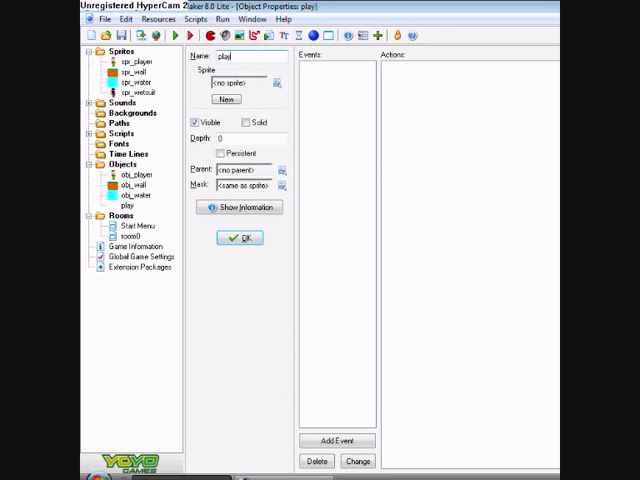
text(button)
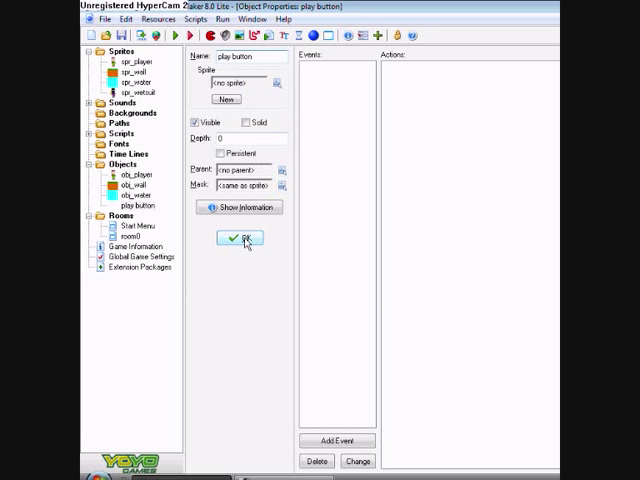
click(338, 440)
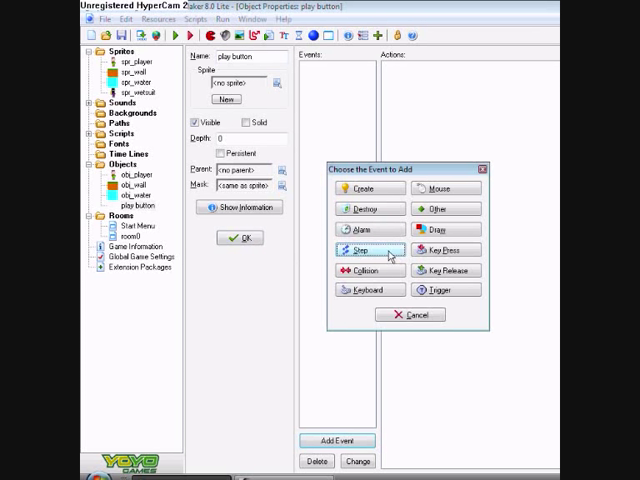
- Add a Left Pressed mouse event, then delete the Next Room action placed in it
click(444, 188)
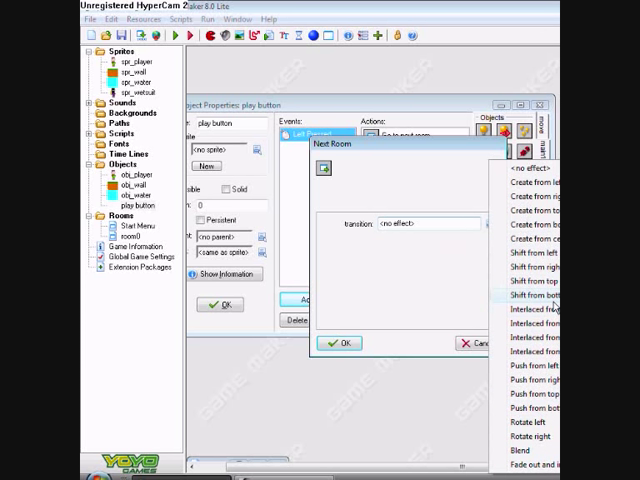
click(340, 344)
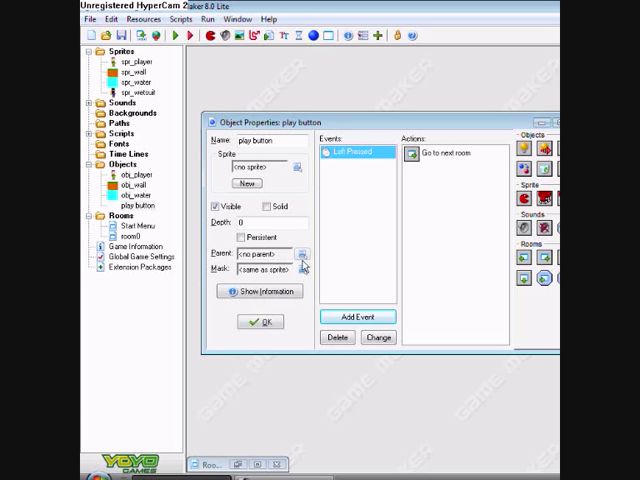
right_click(432, 152)
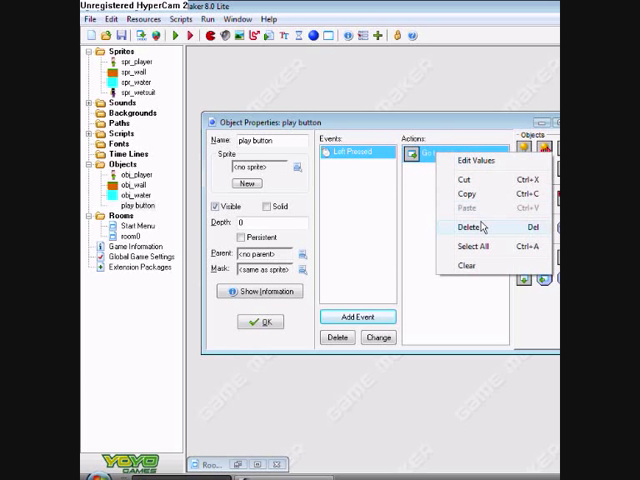
click(468, 228)
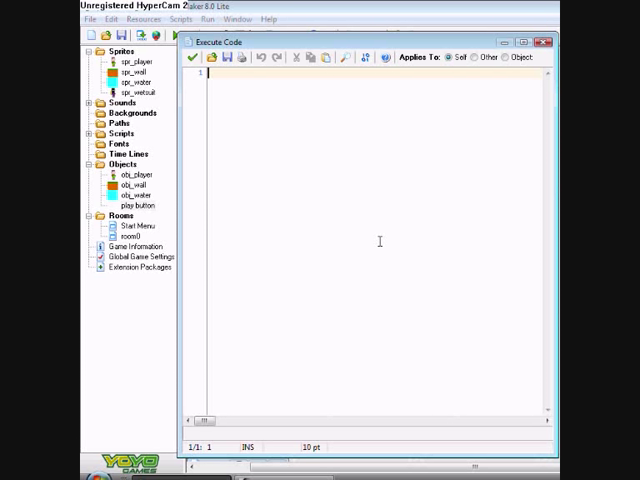
- Make the Left Pressed event go to the next room via room_goto code, with no transition
text(room_goto_room)
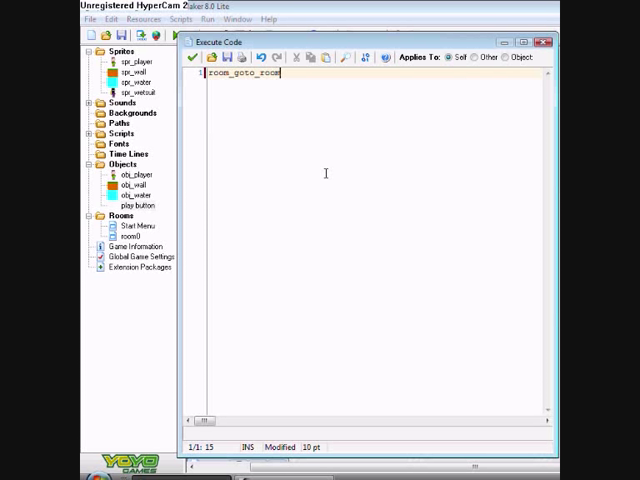
text(0)
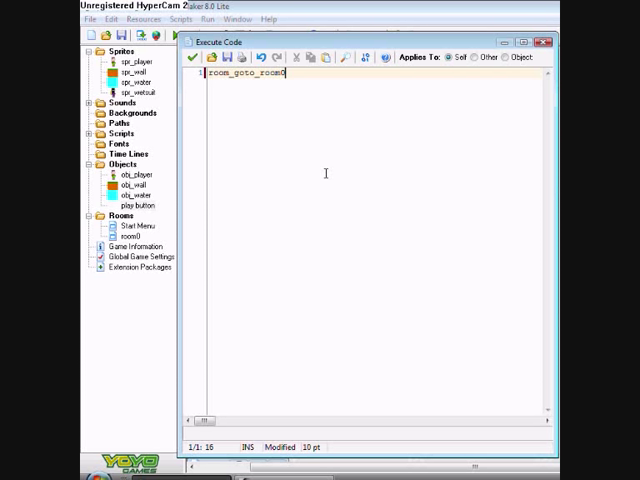
key(BackSpace)
text(next)
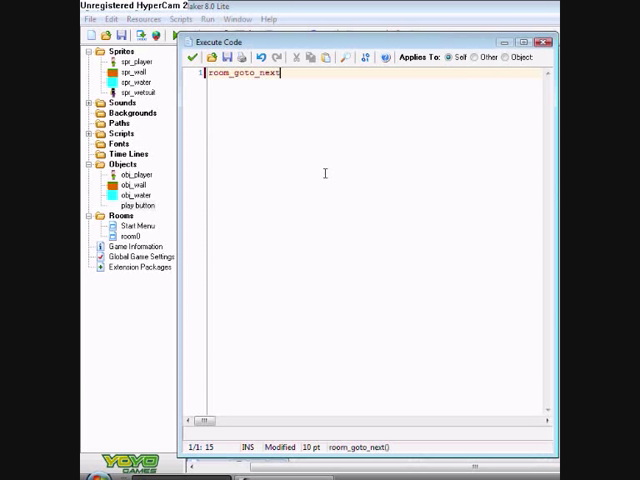
text(()
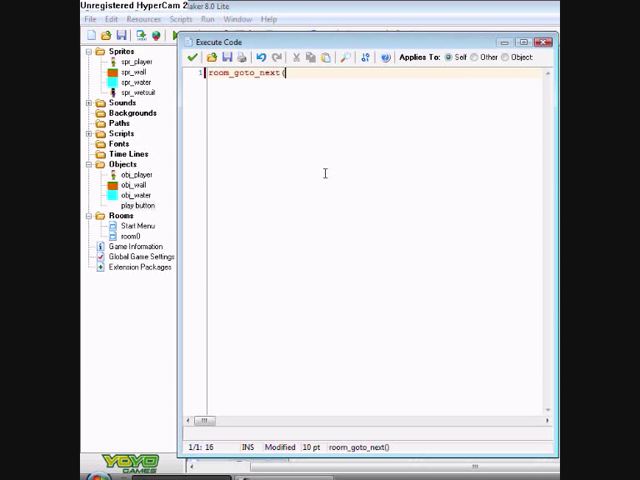
text(s)
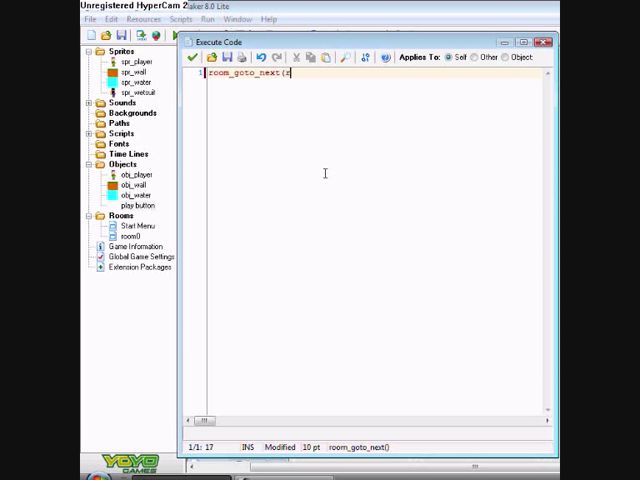
text(room0)
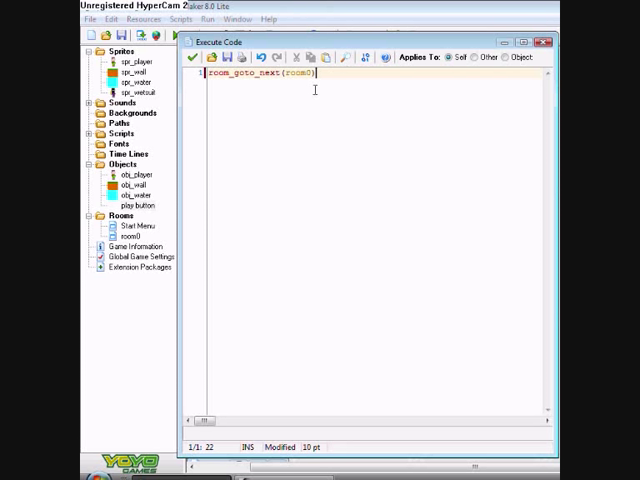
mouse_move(120, 246)
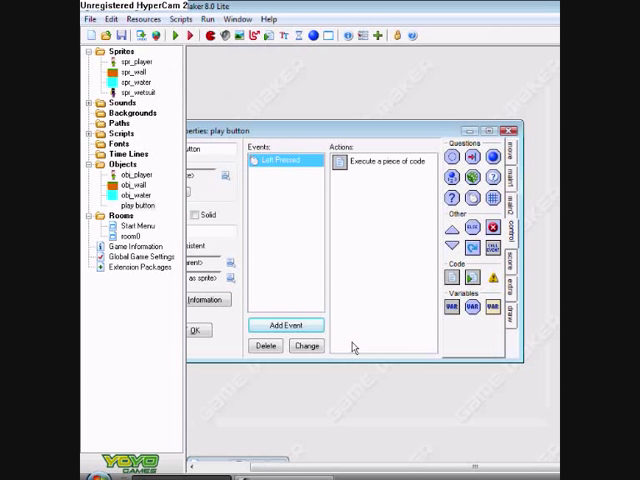
right_click(370, 160)
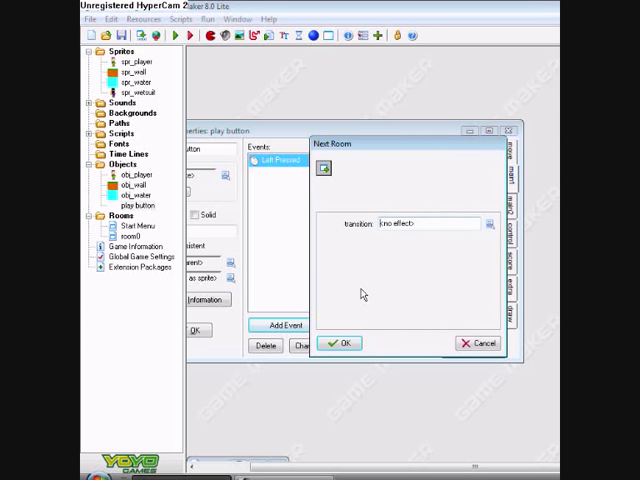
click(340, 344)
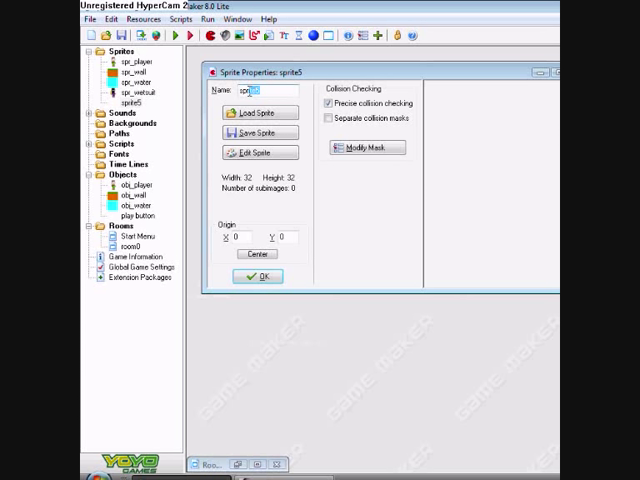
- Name the new sprite spr_play and load the button_play image from the Buttons folder
text(spr_play)
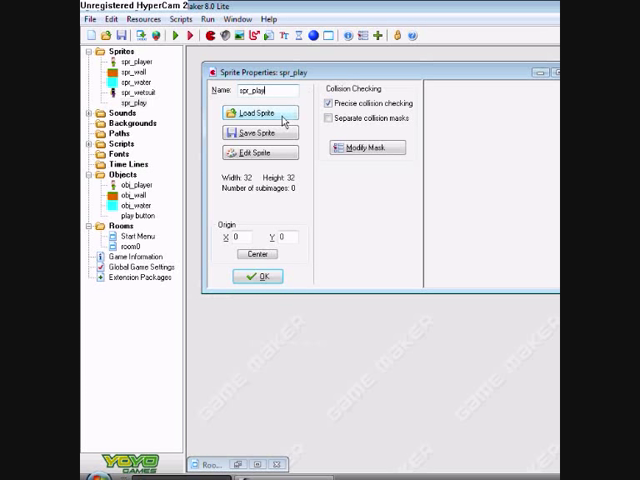
click(260, 112)
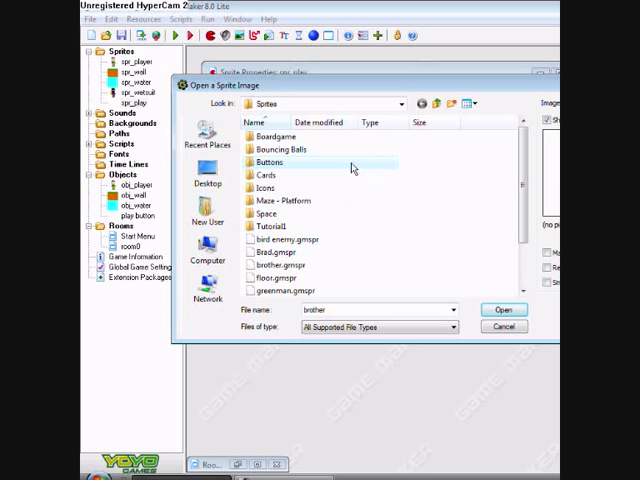
double_click(268, 164)
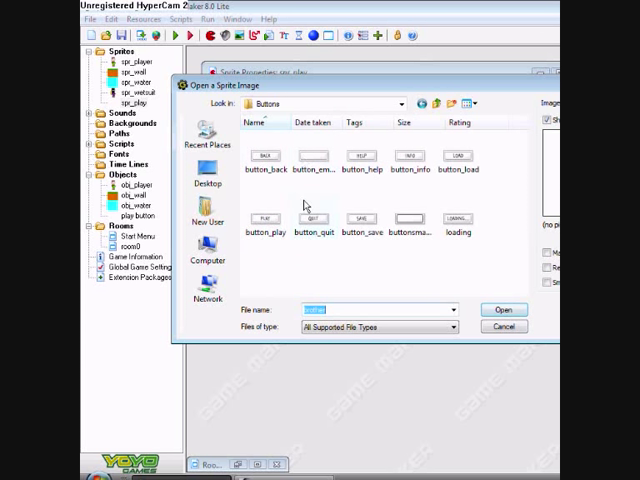
click(504, 308)
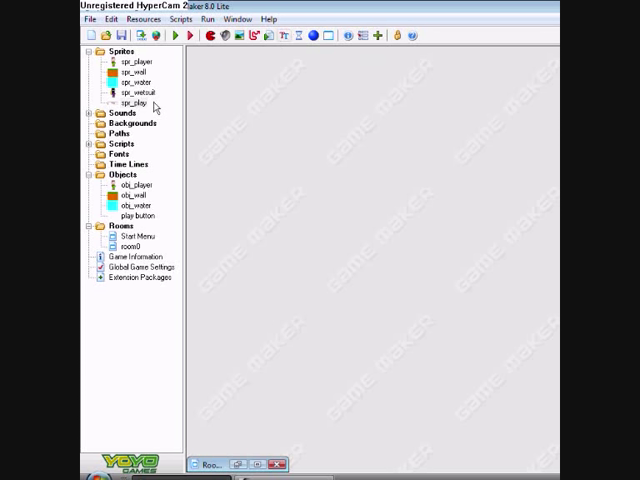
mouse_move(228, 96)
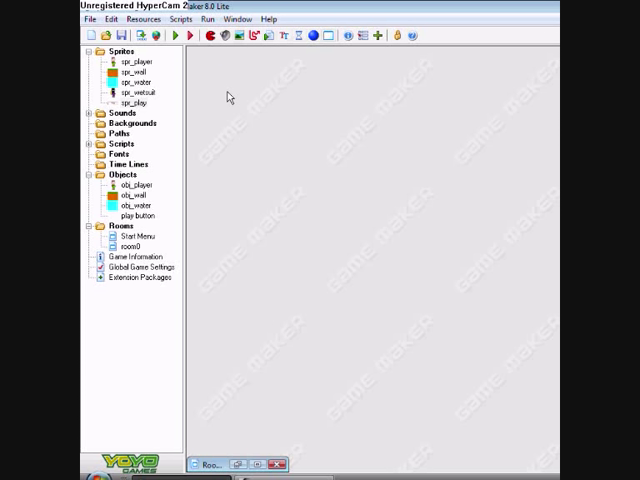
- Assign spr_play as the play button's sprite, confirm, and reopen the Start Menu room
double_click(134, 214)
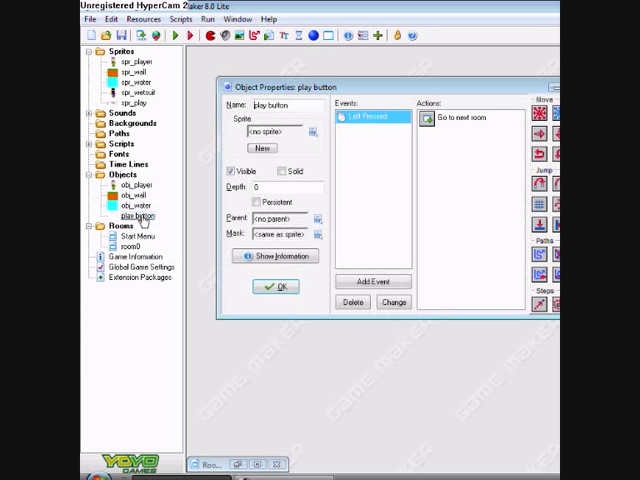
click(316, 132)
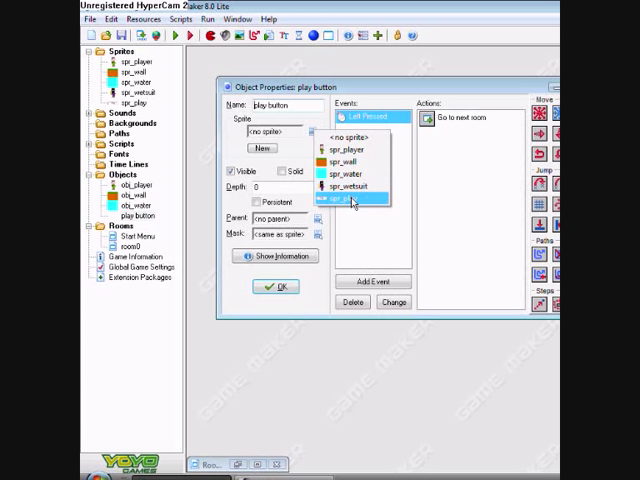
click(276, 288)
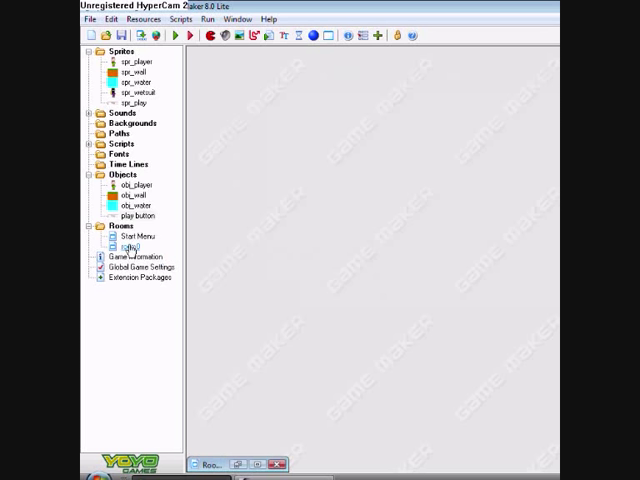
click(136, 236)
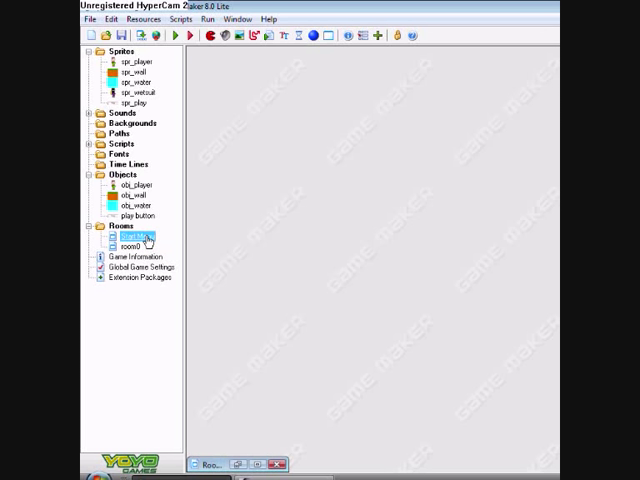
double_click(122, 232)
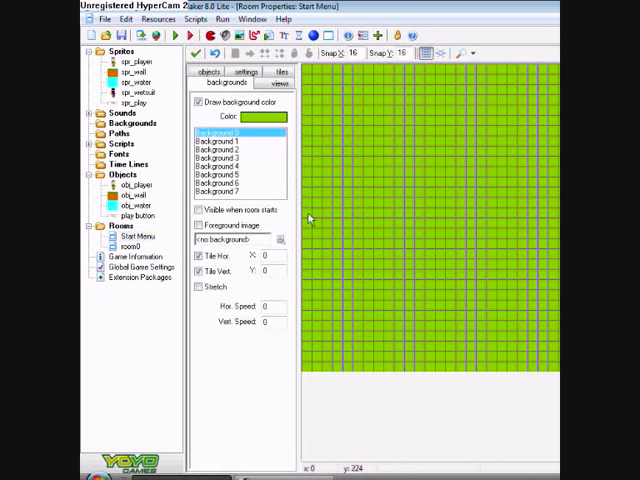
mouse_move(440, 198)
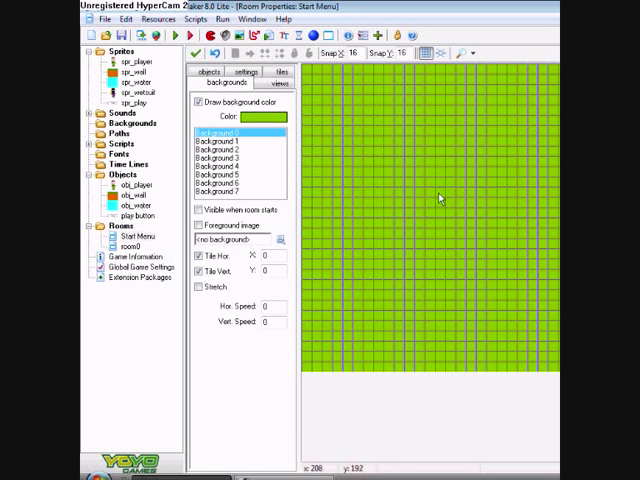
- Place a play button instance in the green Start Menu room
click(208, 84)
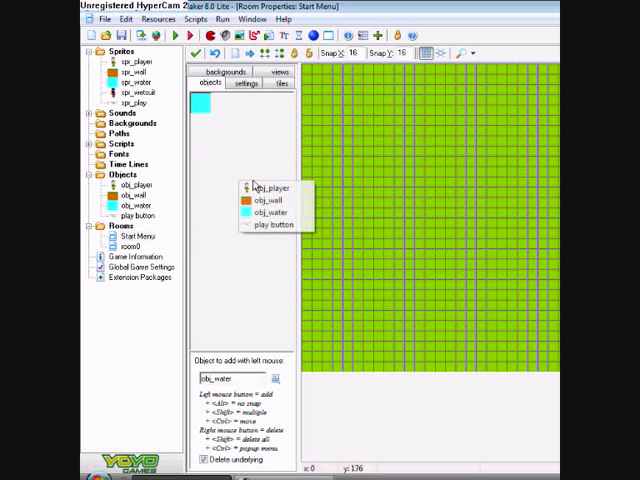
click(276, 224)
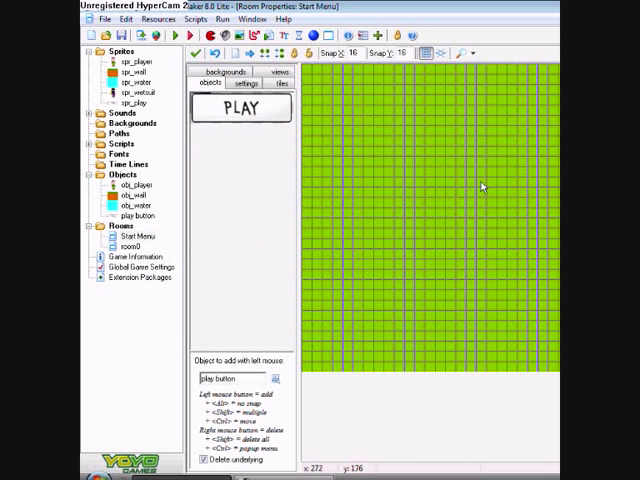
click(504, 212)
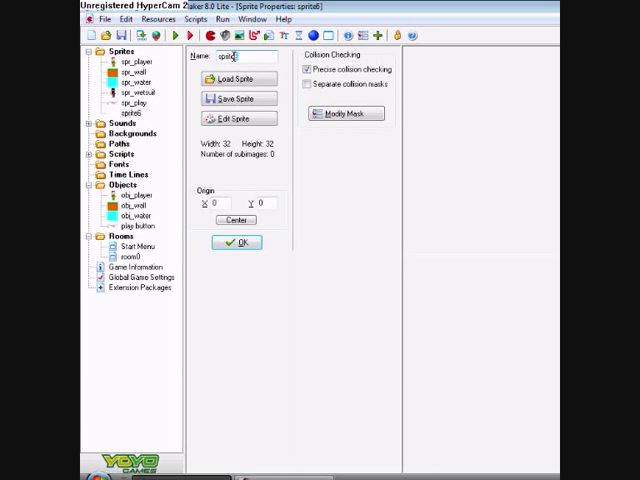
- Name the new sprite spr_help and load the button_help image into it
text(spr)
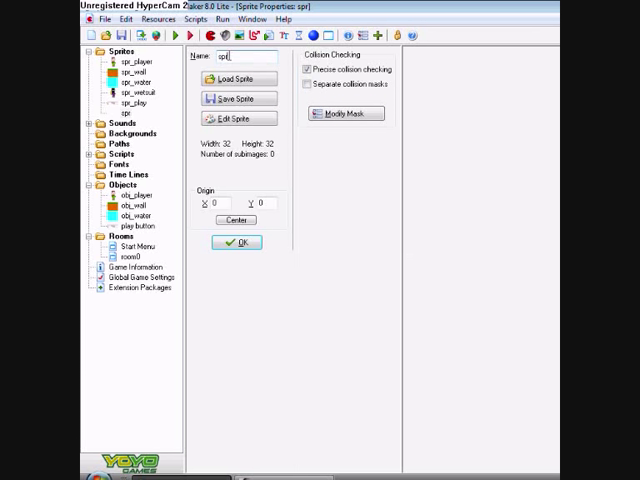
click(236, 78)
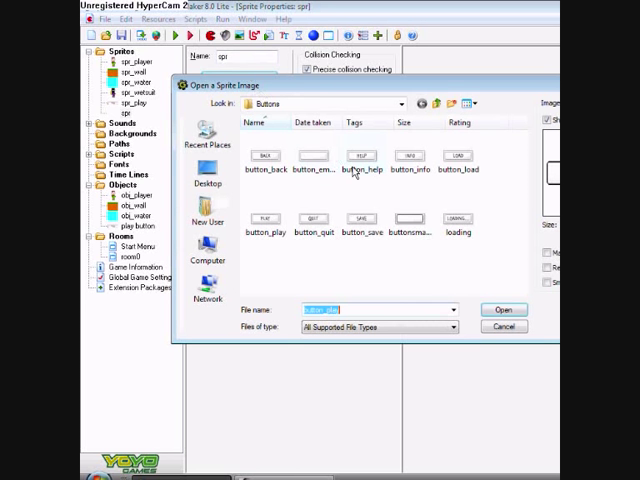
mouse_move(264, 156)
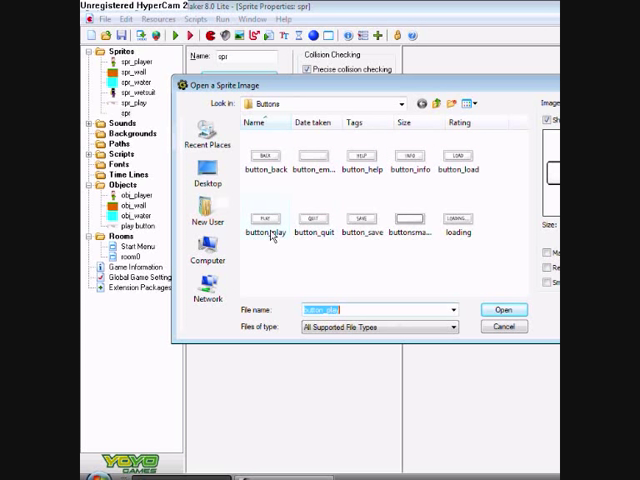
mouse_move(360, 212)
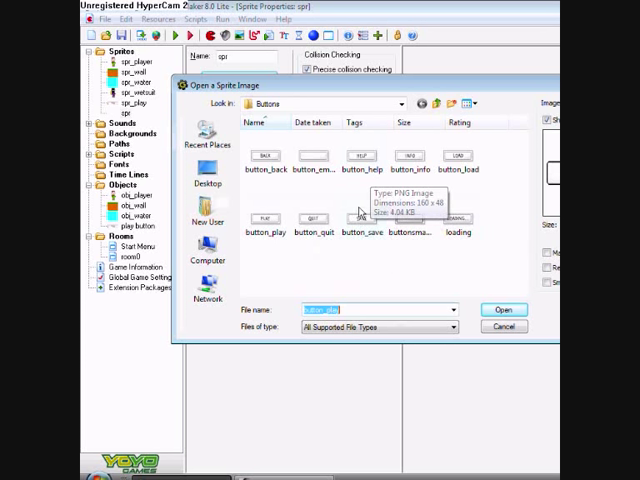
mouse_move(436, 232)
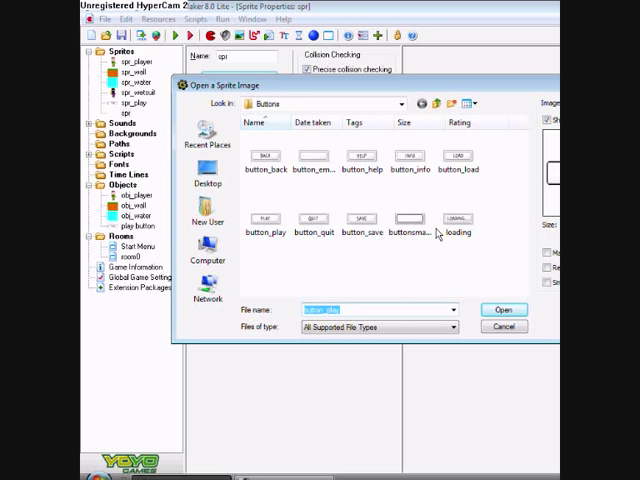
click(312, 158)
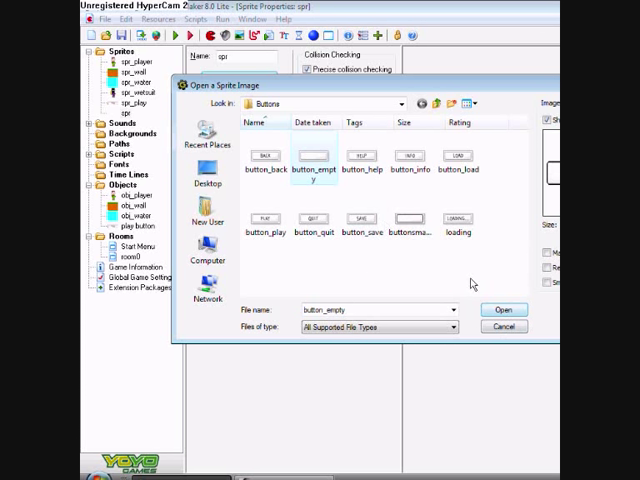
click(360, 160)
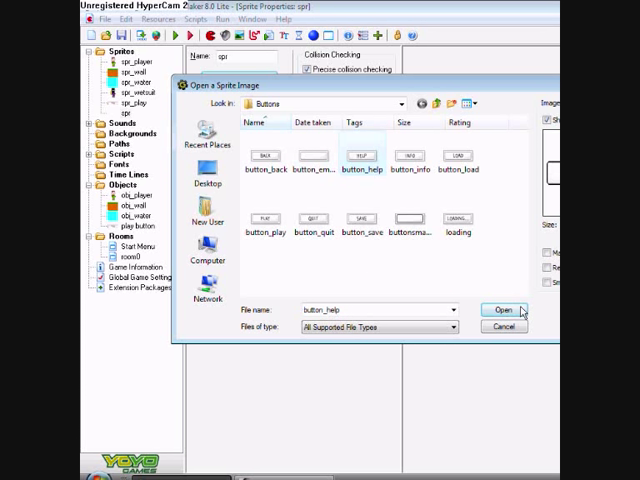
click(504, 308)
text(_help)
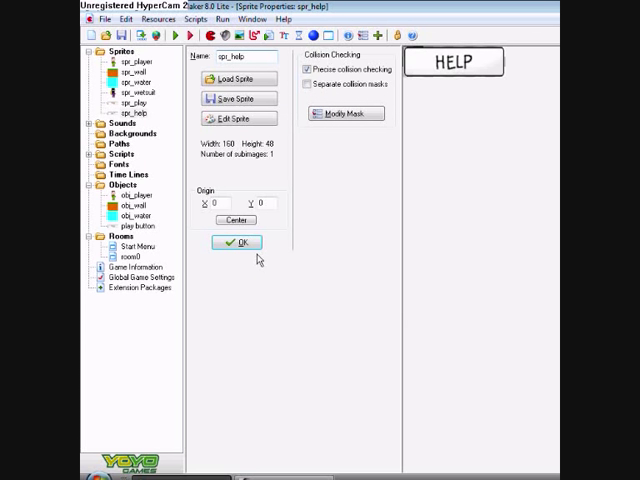
click(236, 242)
text(hel)
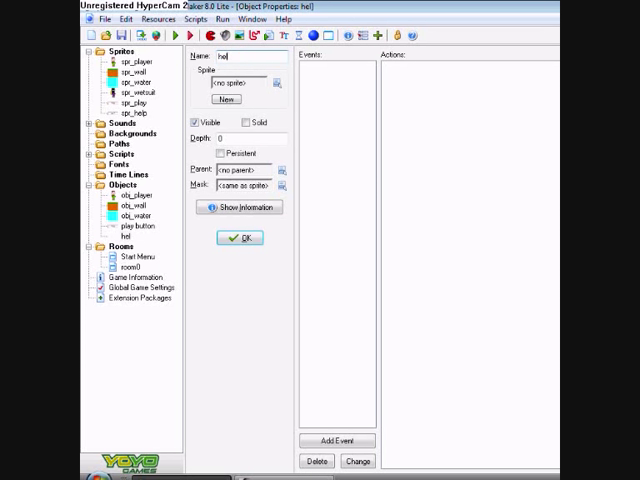
- Name the help object and add a Left Pressed mouse event to it
text(p)
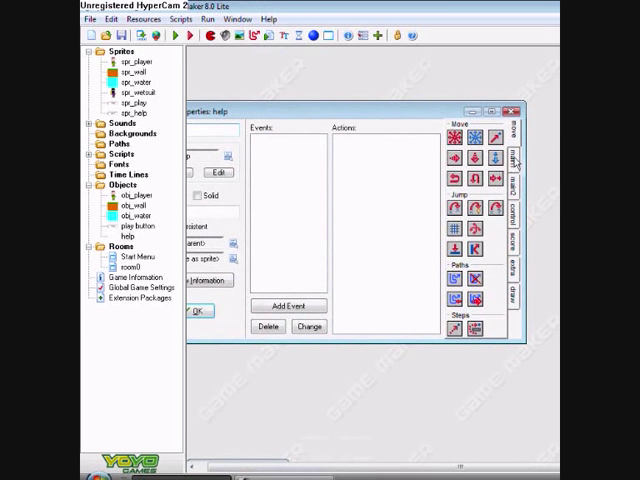
click(520, 156)
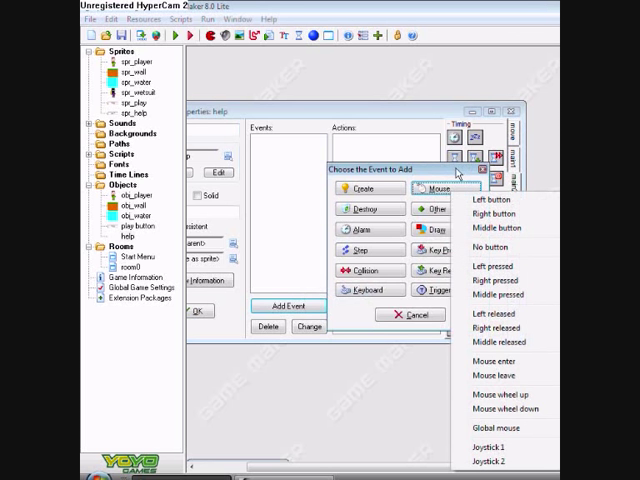
click(490, 280)
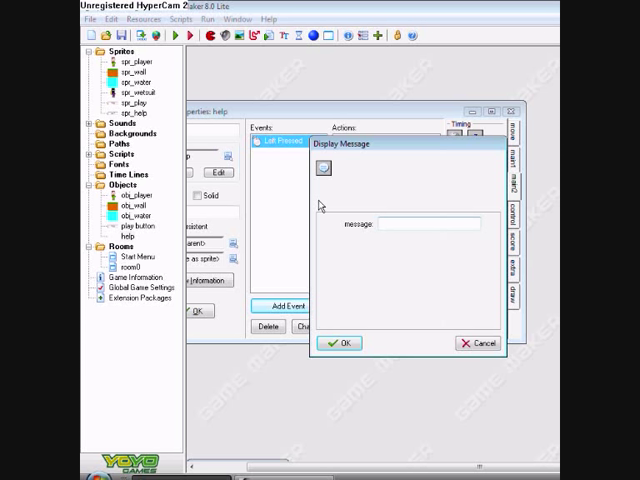
- Add a Display Message action reading 'Use arrow keys to advance through the level.'
text(Use a)
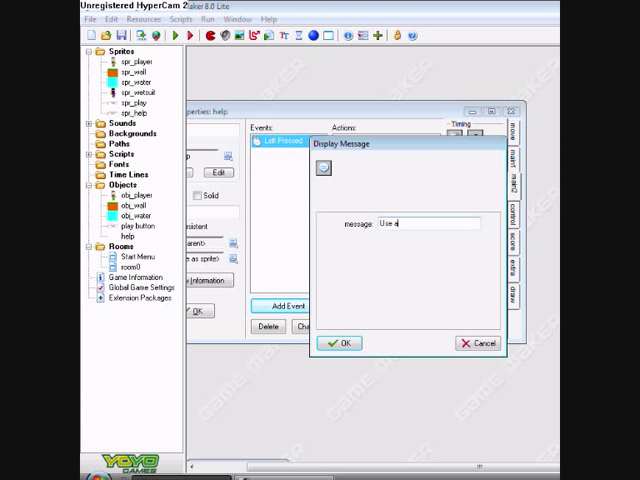
text(rrow ke)
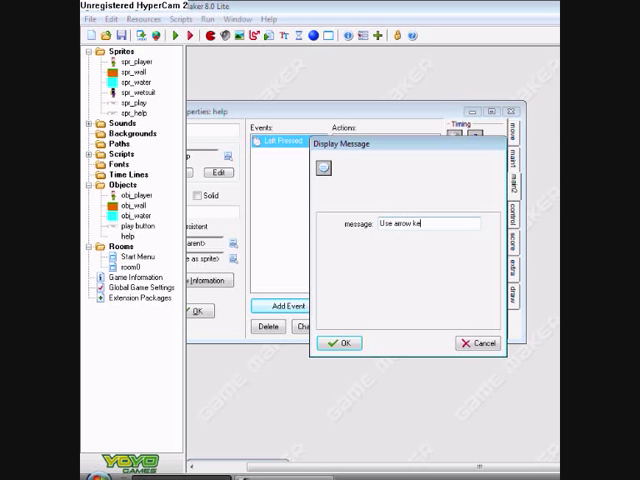
text(ys to)
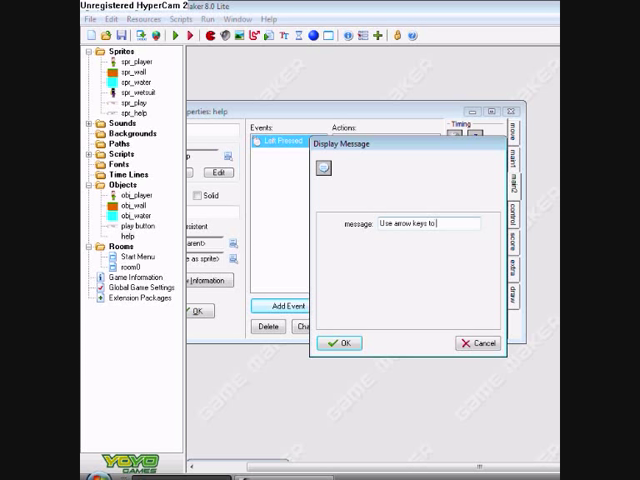
text(advance)
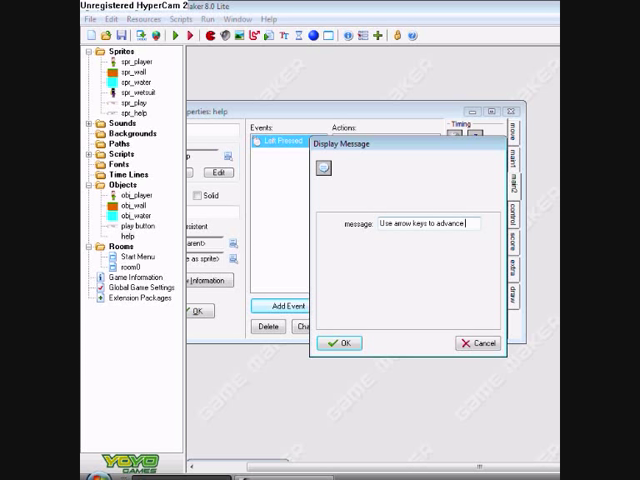
text(through the leve)
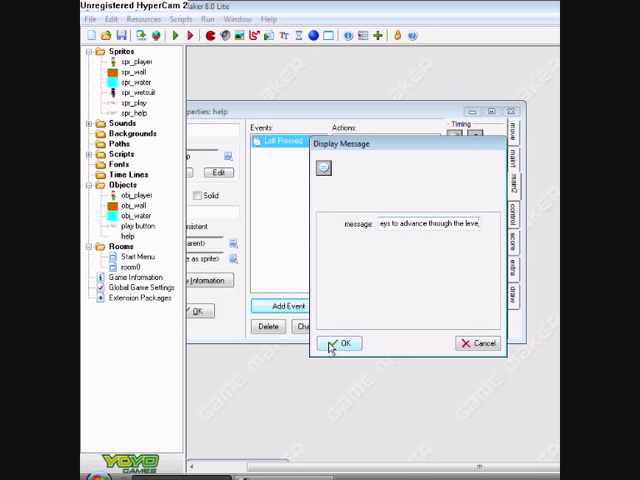
click(342, 344)
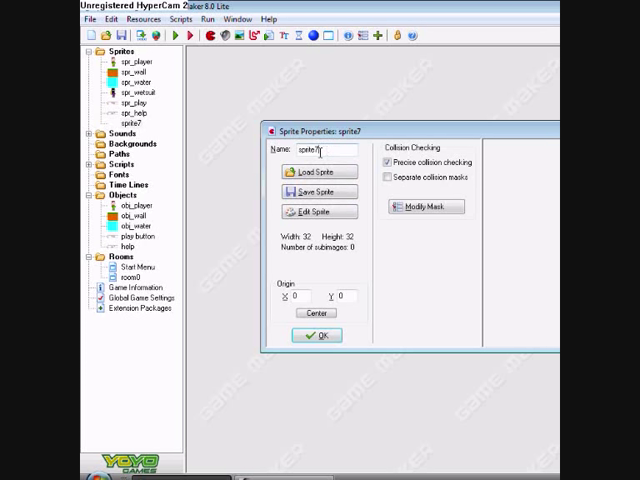
- Load the button_quit image from the Buttons folder into the new sprite and rename it spr_quit
triple_click(328, 150)
text(spr_)
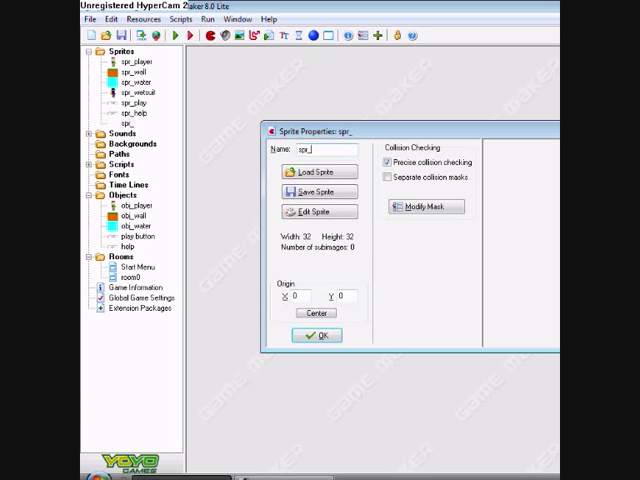
click(318, 172)
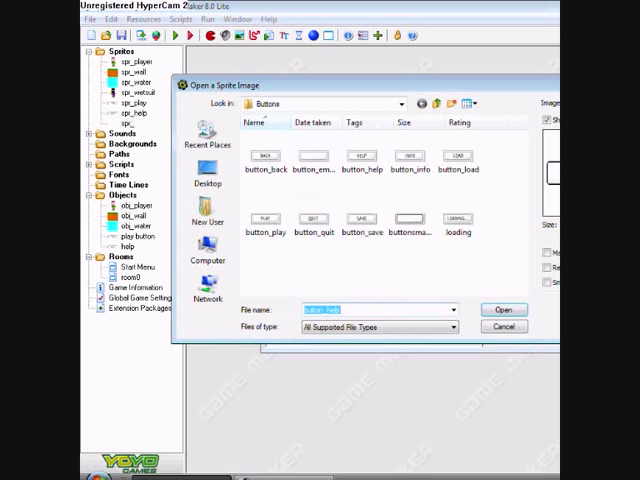
mouse_move(312, 160)
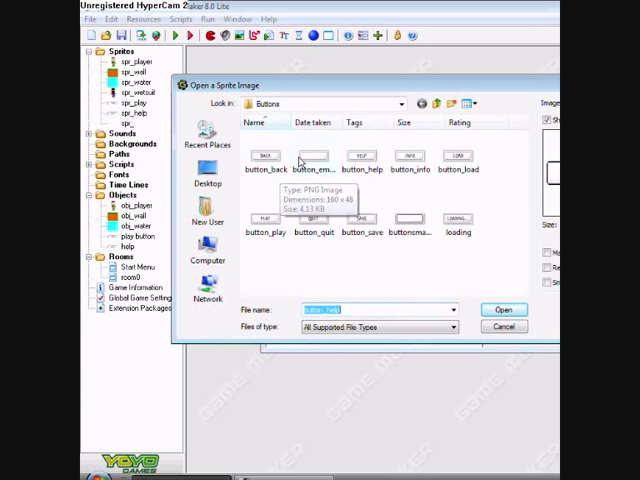
click(504, 308)
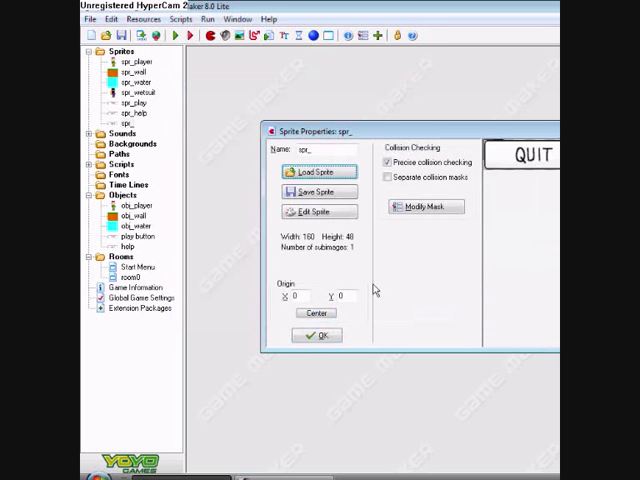
mouse_move(336, 148)
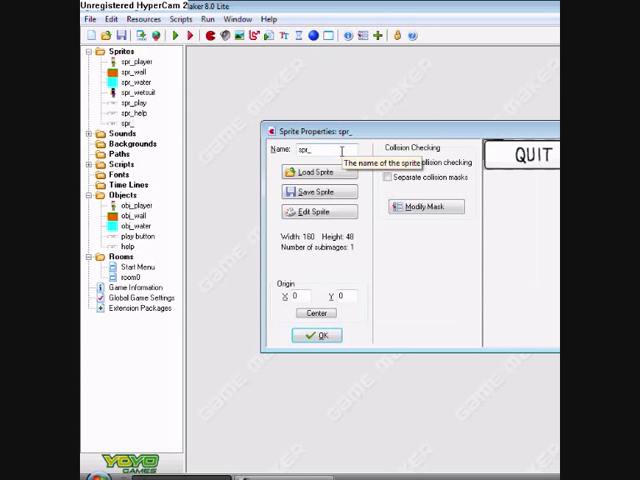
text(guit)
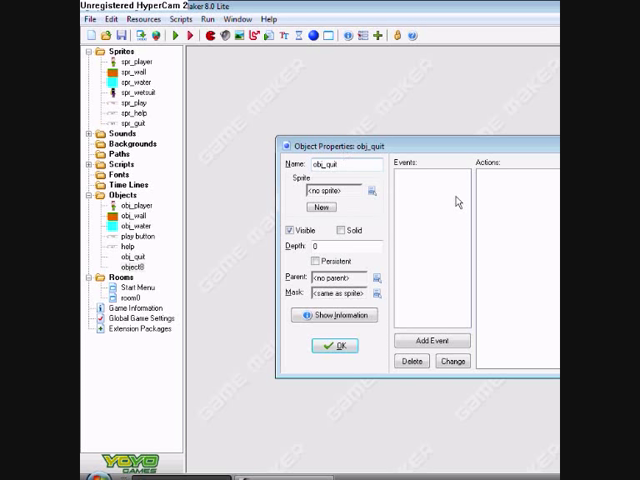
- Give obj_quit a Mouse Left pressed event that ends the game
click(432, 340)
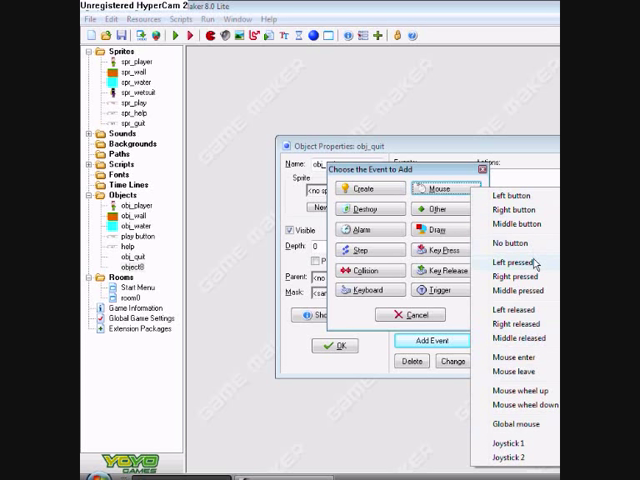
click(508, 262)
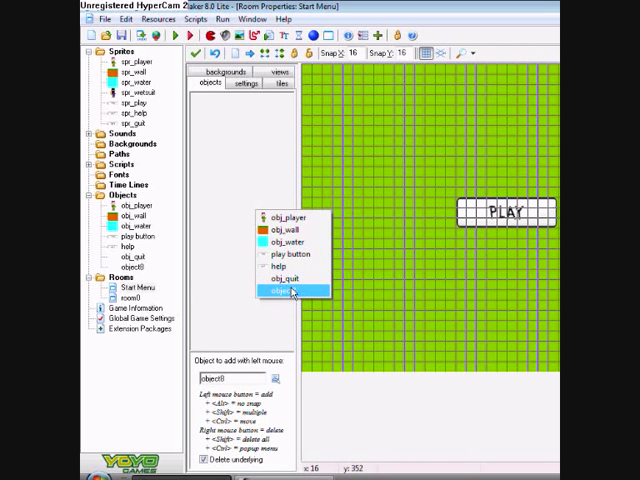
- Place an obj_quit instance at the room's lower left and assign it the spr_quit sprite
click(284, 280)
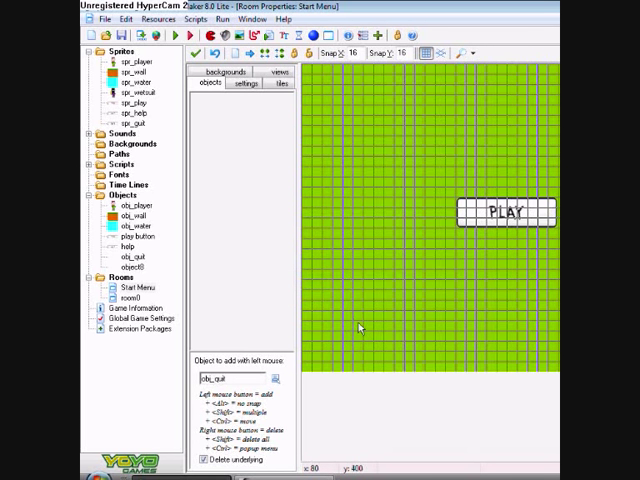
click(356, 326)
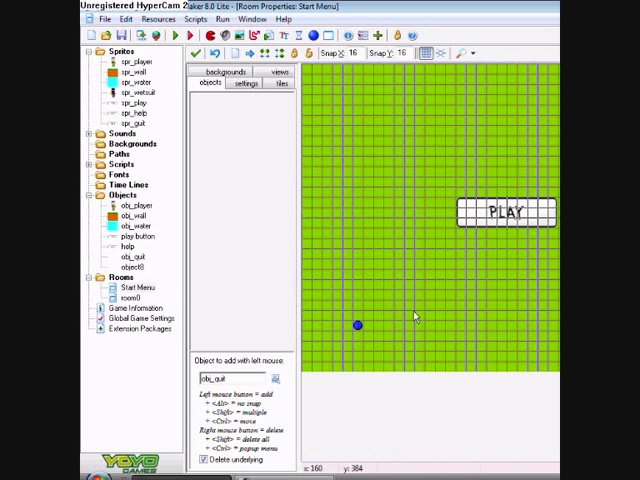
double_click(134, 256)
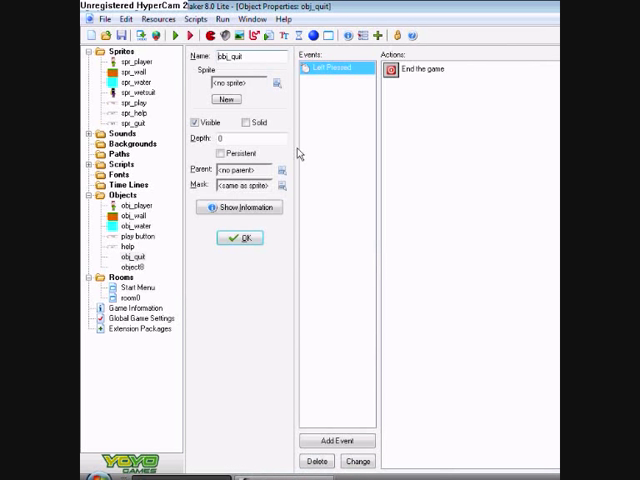
click(278, 84)
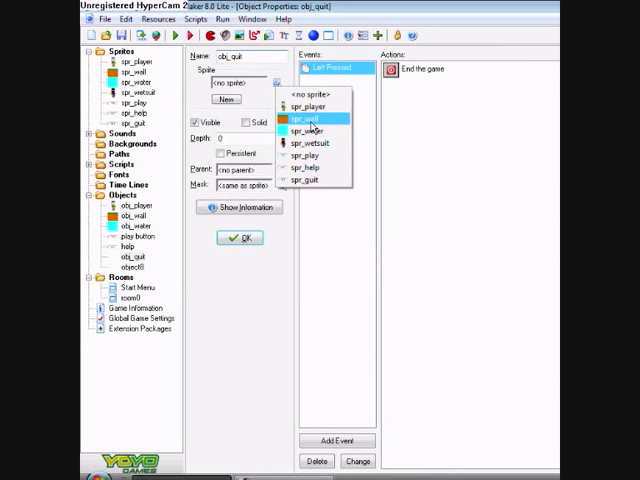
mouse_move(318, 180)
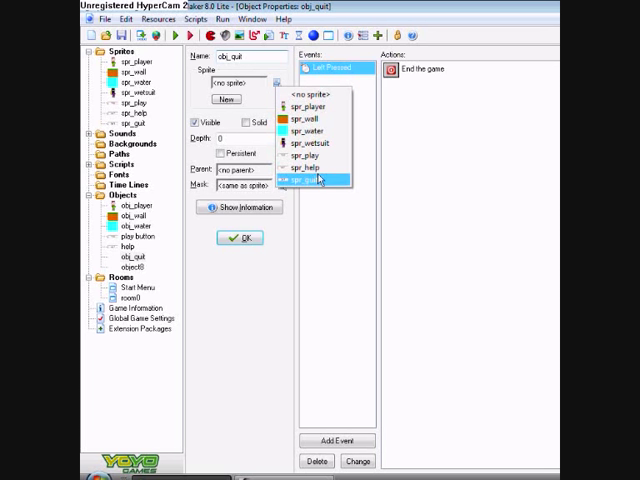
click(240, 238)
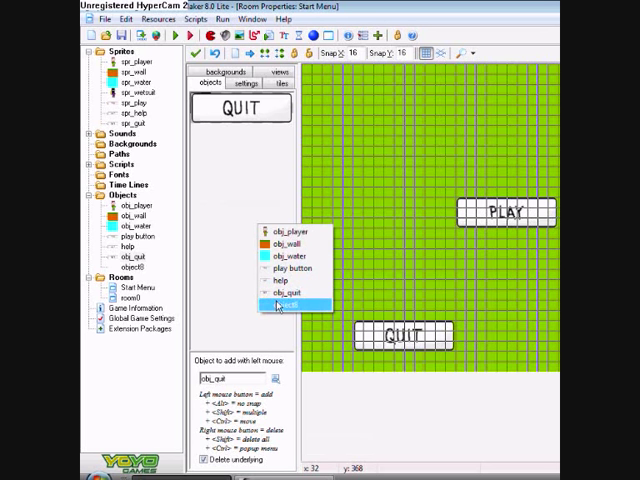
- Confirm the QUIT button below PLAY in the Start Menu room and close the room
click(290, 304)
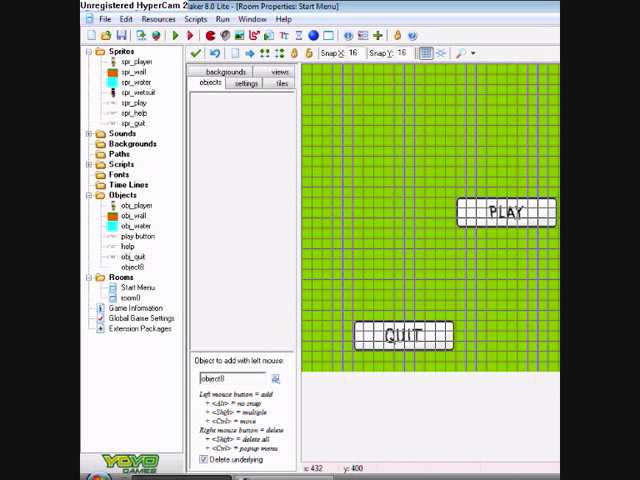
mouse_move(268, 160)
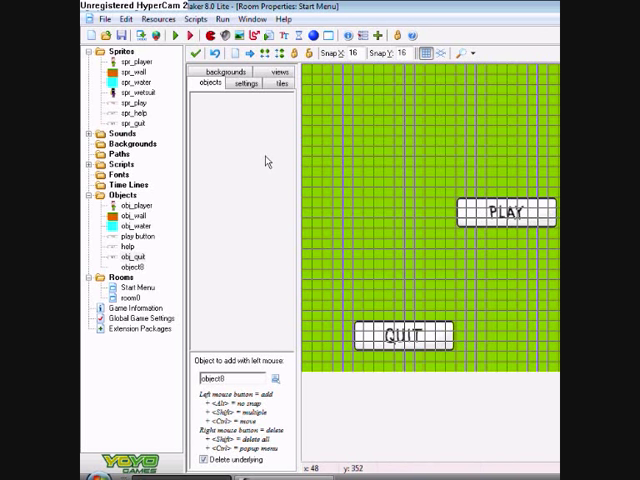
click(120, 256)
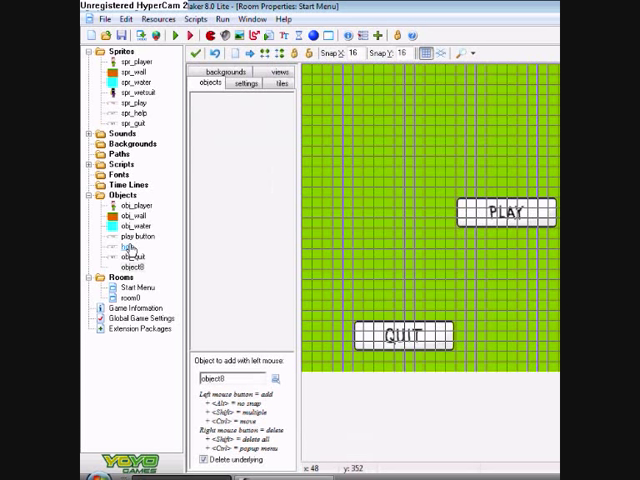
double_click(130, 244)
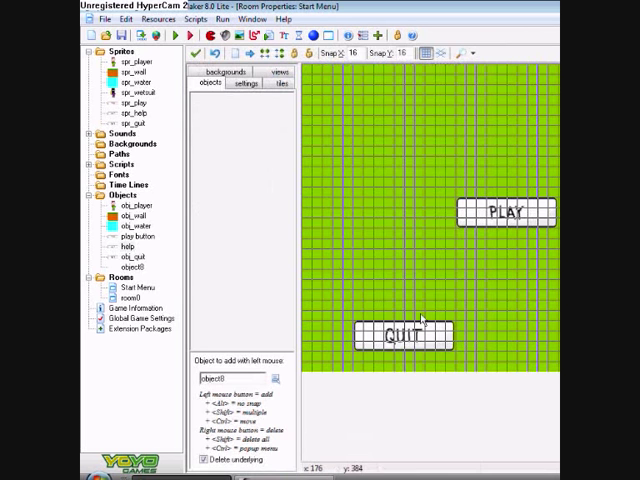
mouse_move(284, 222)
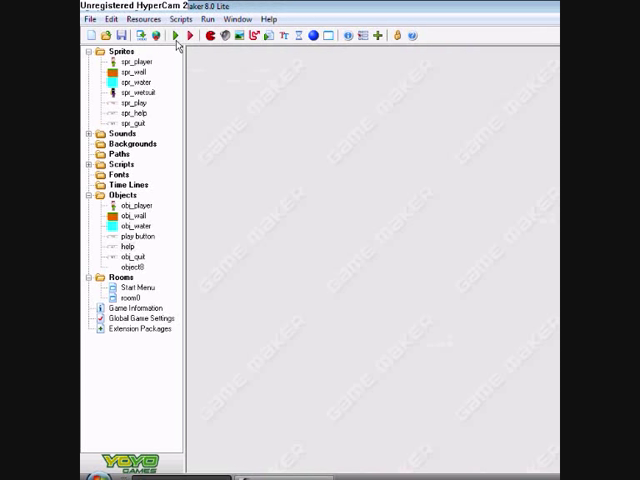
- Run the game, view and dismiss the HELP message, then create the executable from the File menu
click(176, 36)
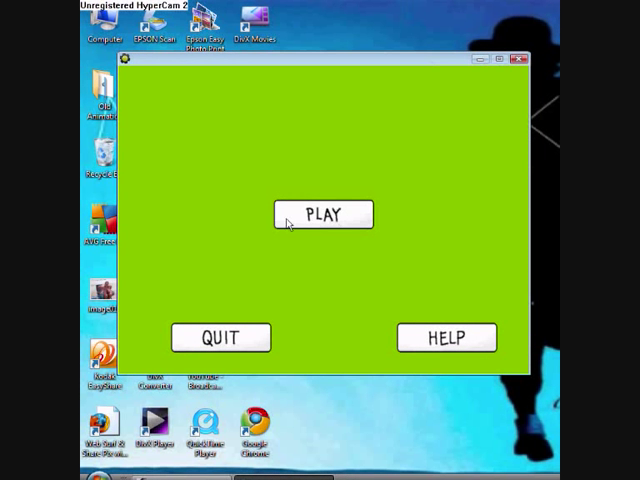
mouse_move(462, 340)
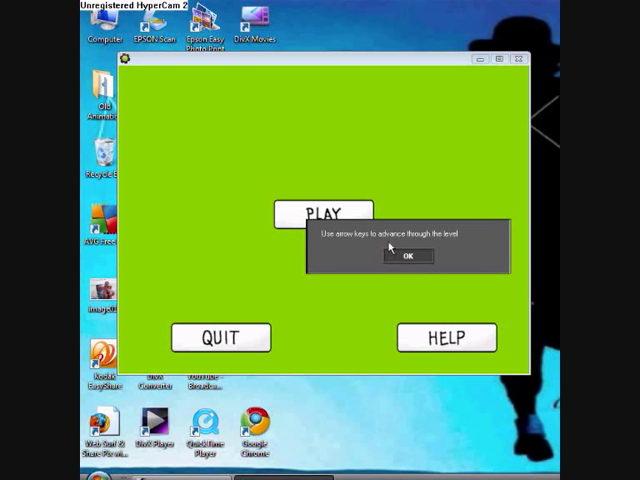
mouse_move(424, 236)
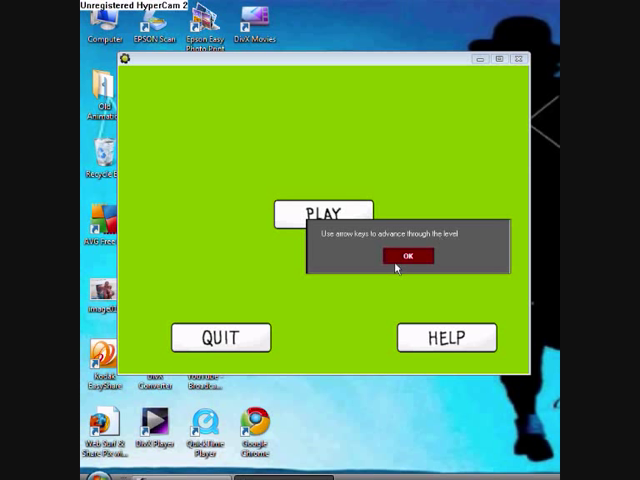
click(408, 256)
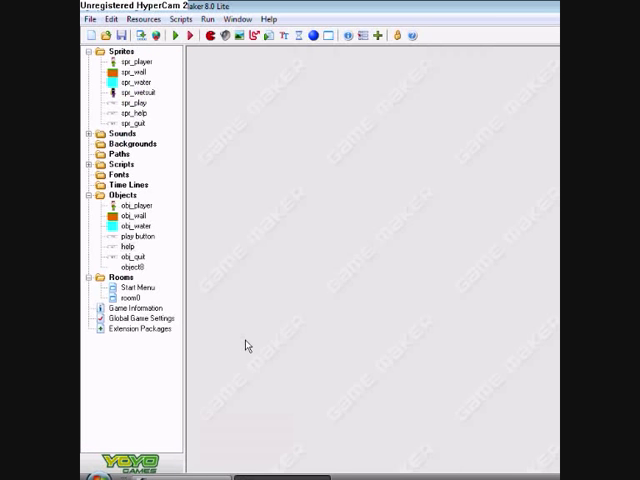
click(178, 36)
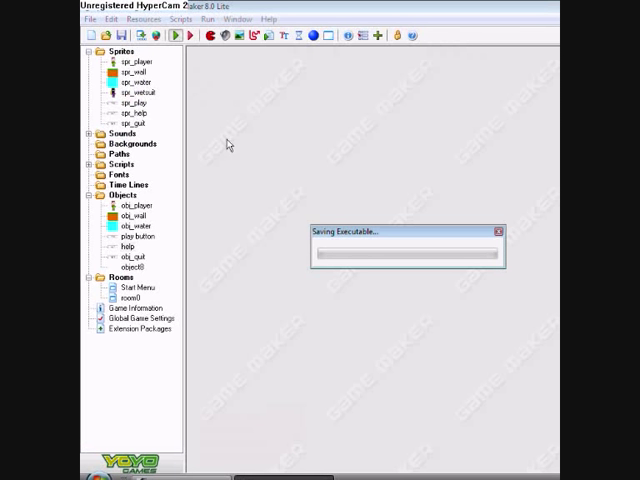